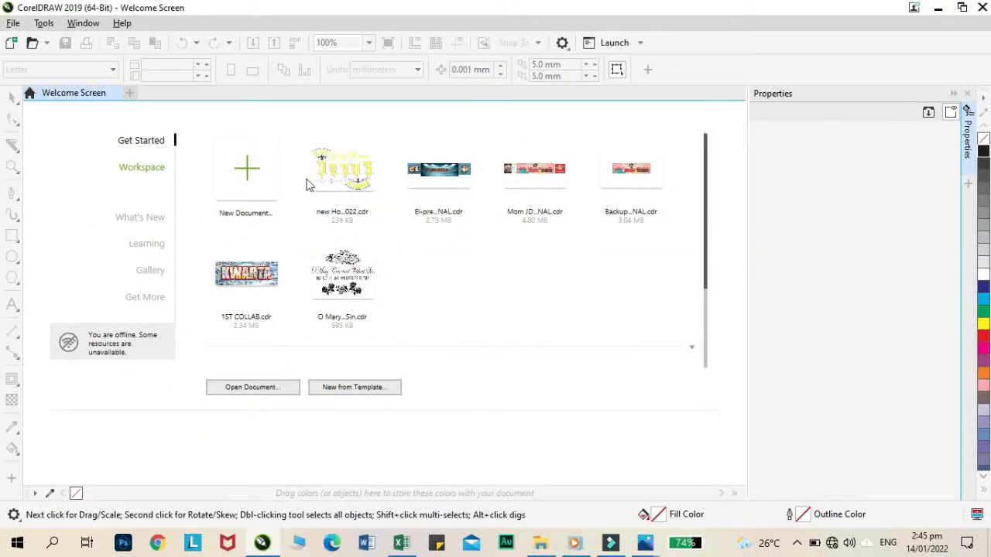
# Start a new blank document keeping the 297 x 210 cm landscape custom size.
pyautogui.click(246, 169)
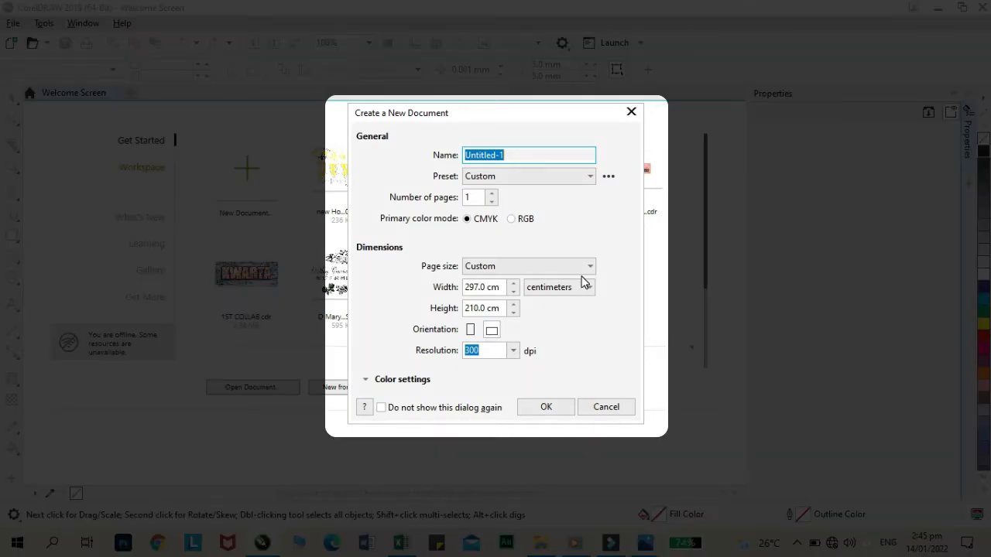
pyautogui.click(493, 328)
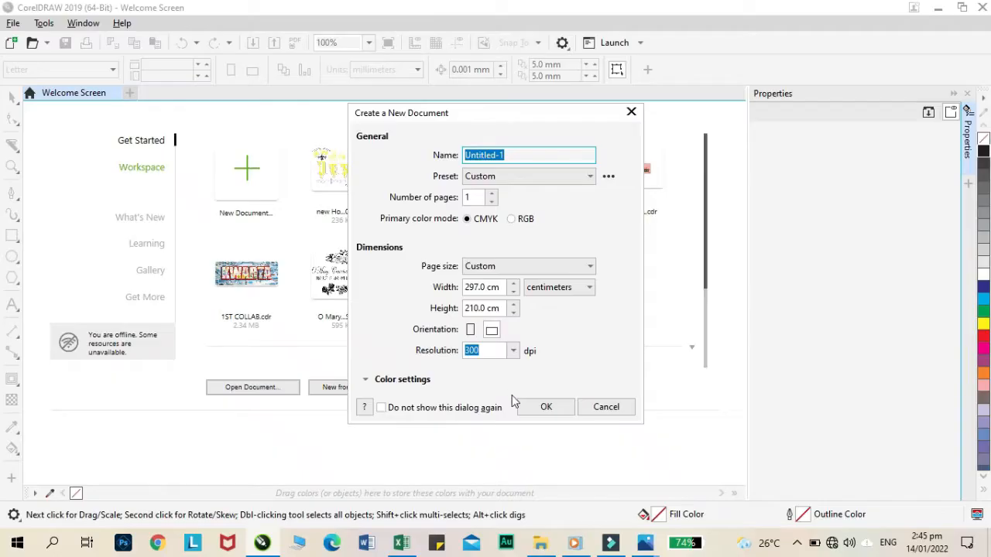
pyautogui.click(545, 406)
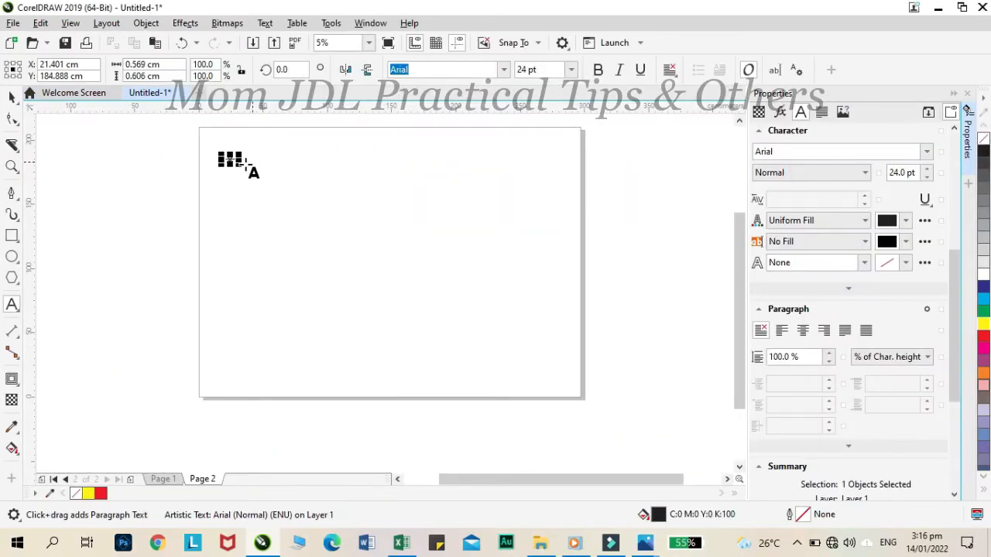
# Add the heading 'In the Holy Name' set in Parchment and begin a line below it.
pyautogui.write('In the Holy Name')
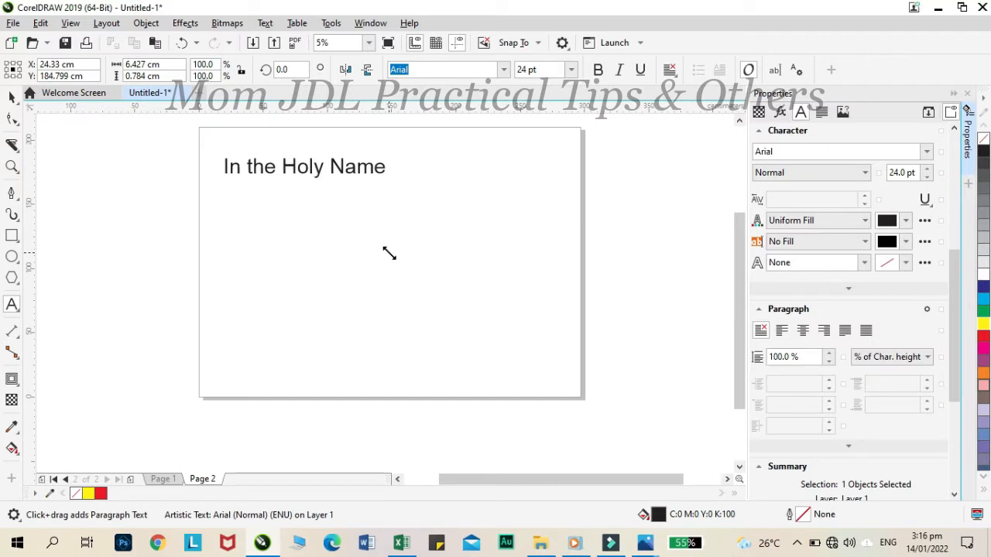
pyautogui.click(303, 166)
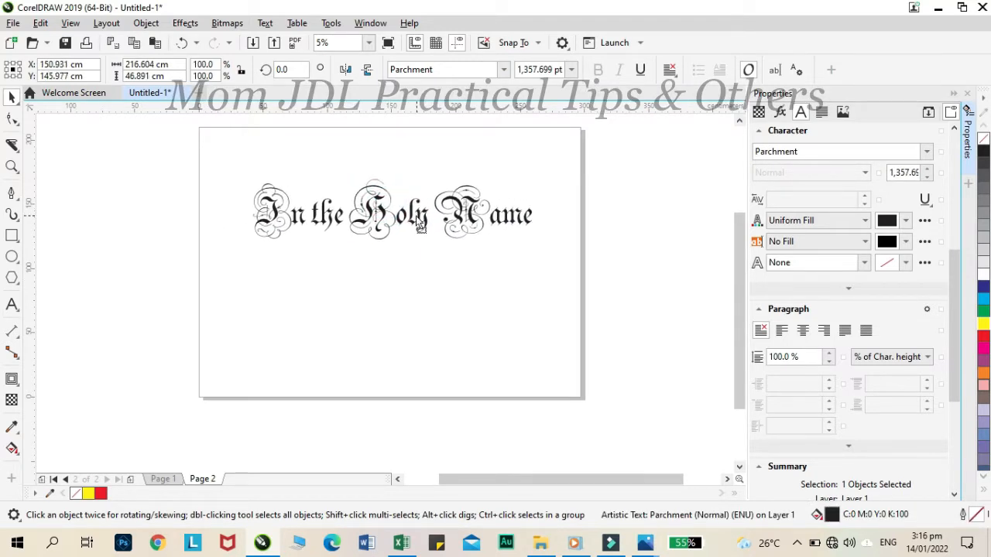
pyautogui.click(387, 209)
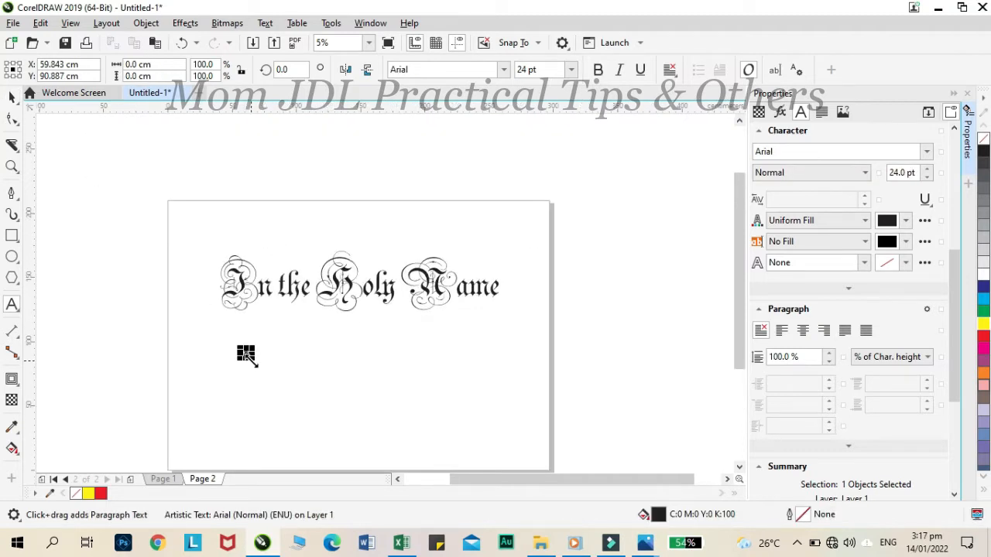
# Add 'Jesus' in Angel rhapsody beneath the heading and enlarge it to 2600 pt.
pyautogui.write('Jesus')
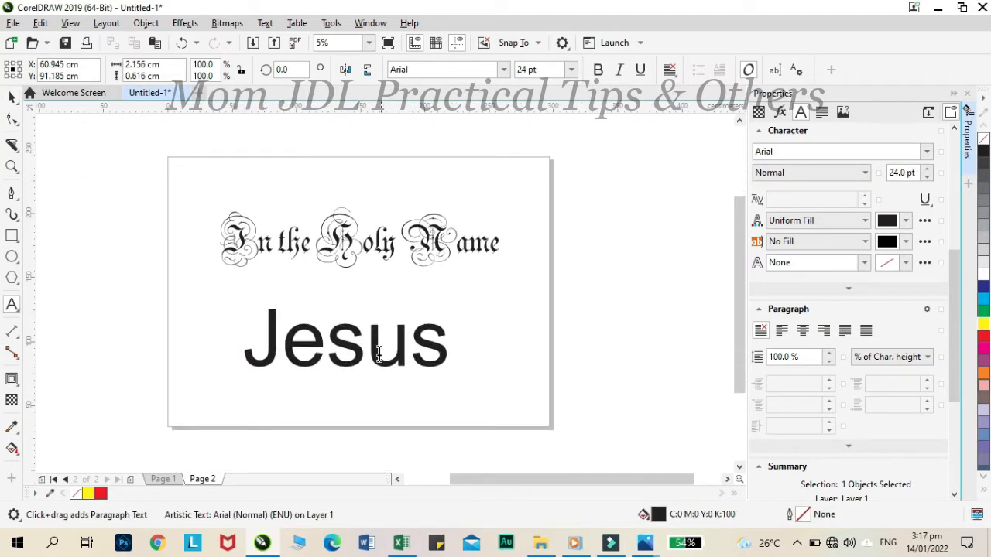
pyautogui.click(344, 338)
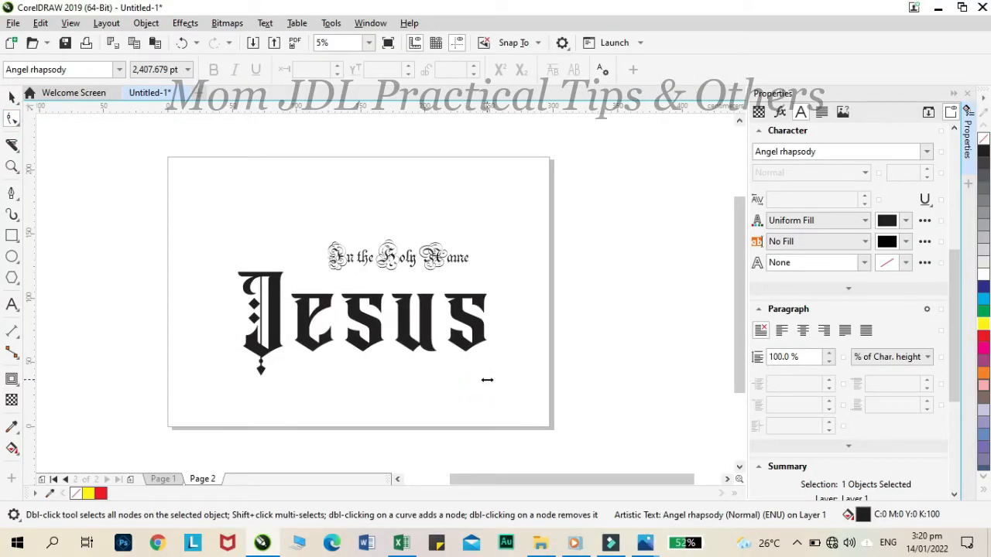
pyautogui.click(379, 318)
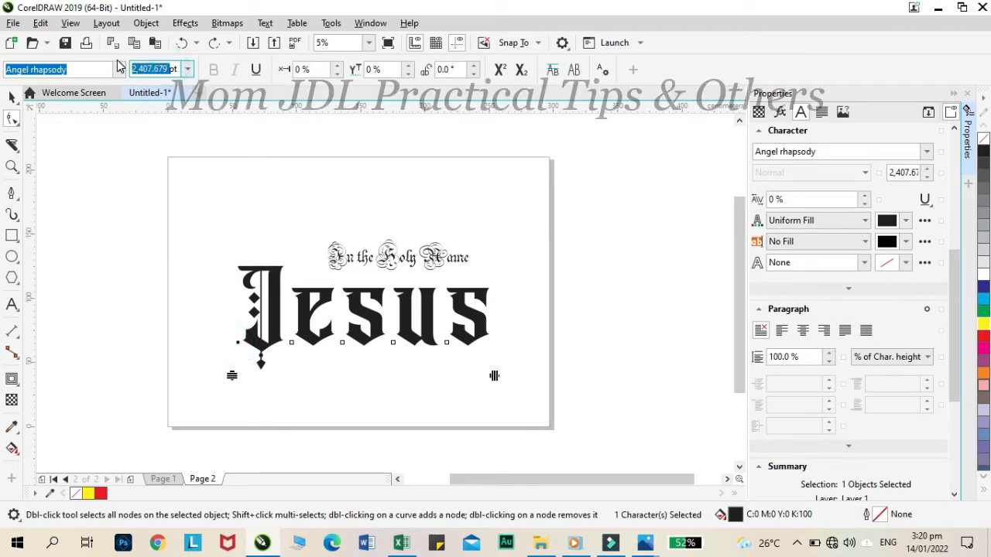
pyautogui.write('2600')
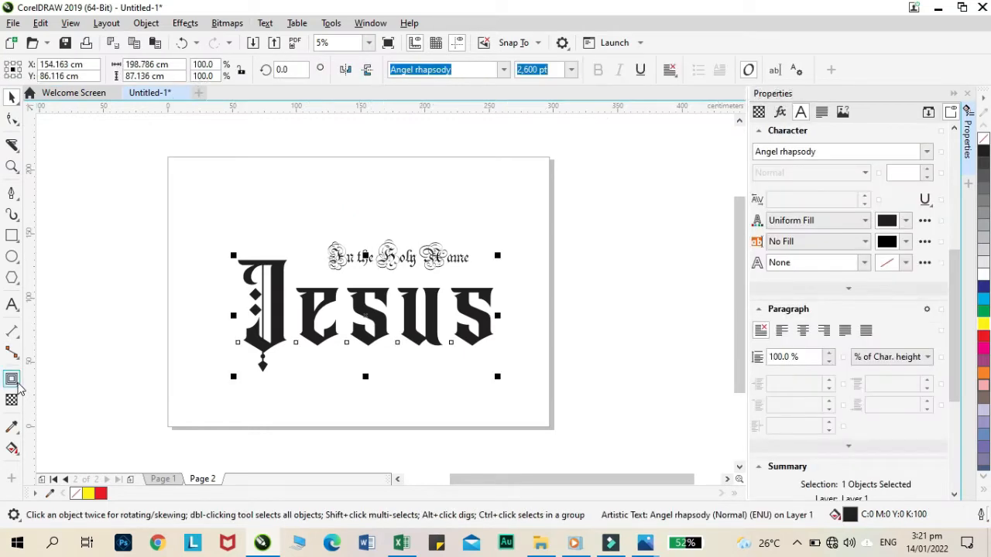
# Apply a yellow contour outline around the black Jesus letters.
pyautogui.click(12, 378)
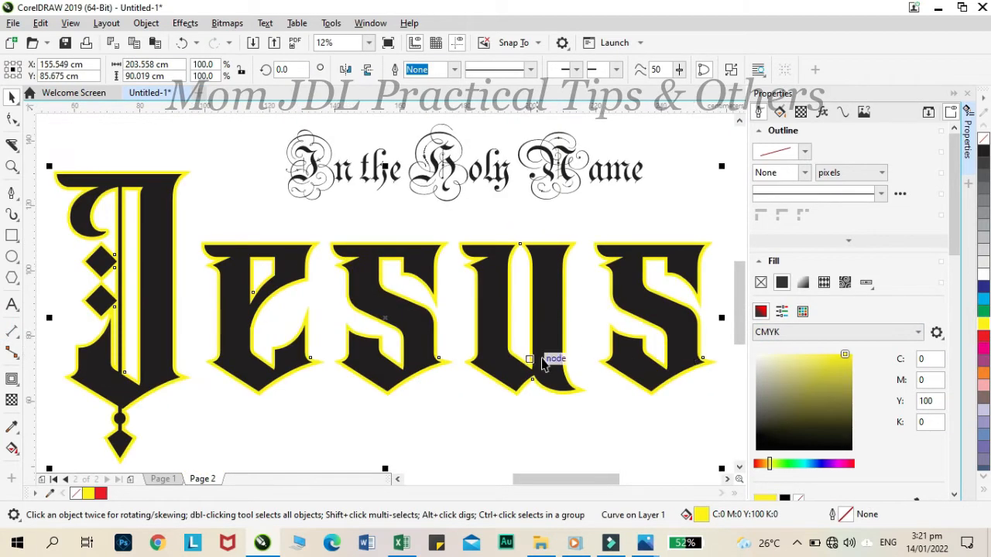
pyautogui.moveTo(178, 220)
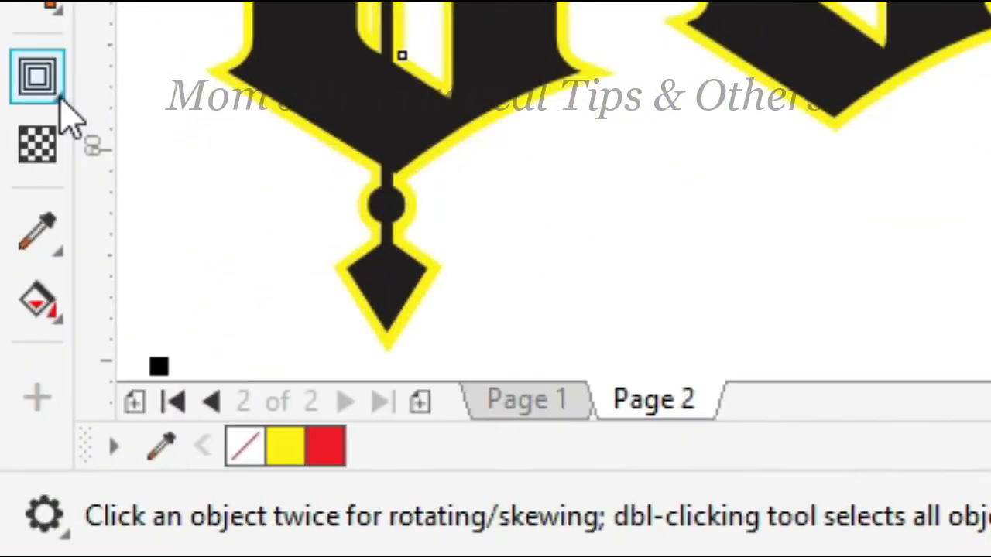
# Extrude the Jesus lettering in yellow and break the extrude group apart from the letters.
pyautogui.click(36, 74)
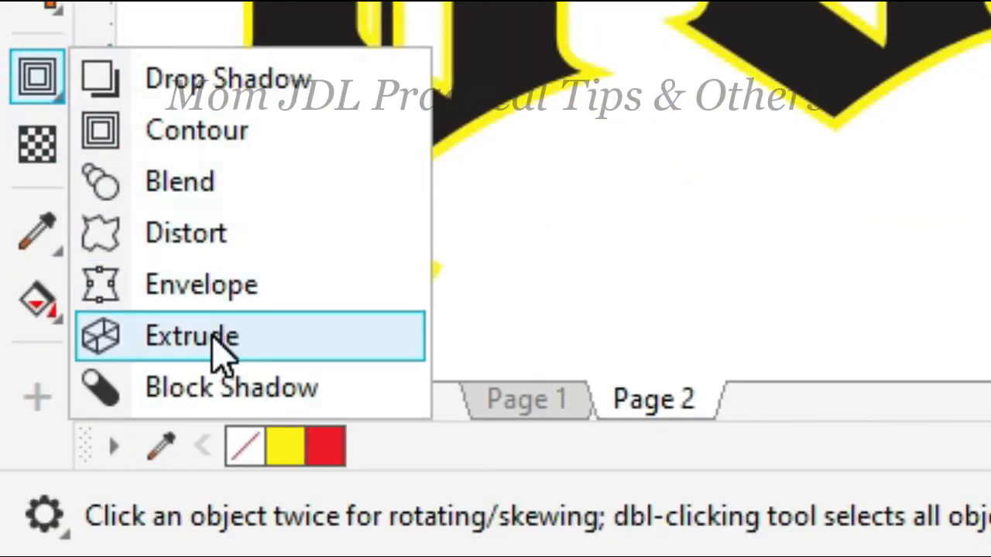
pyautogui.click(192, 336)
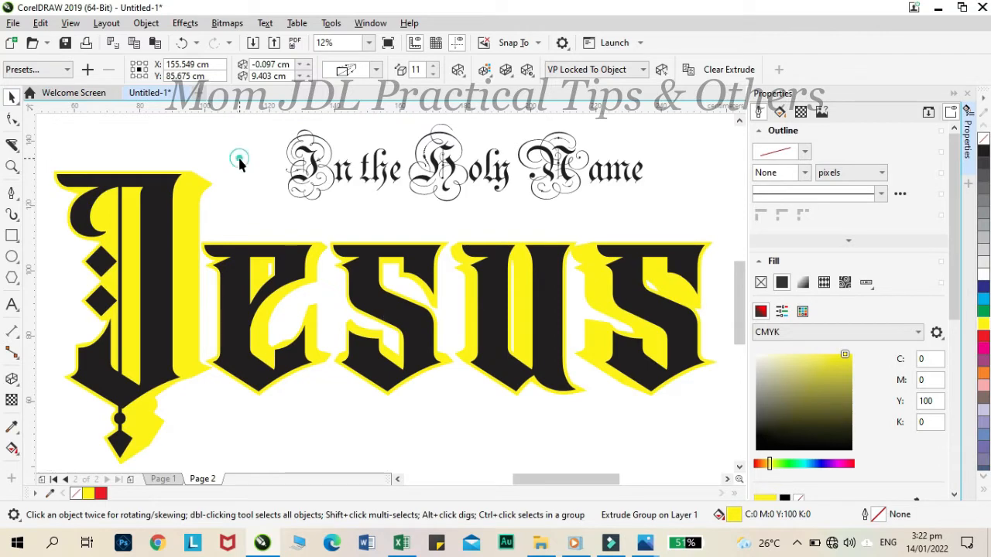
pyautogui.click(240, 158)
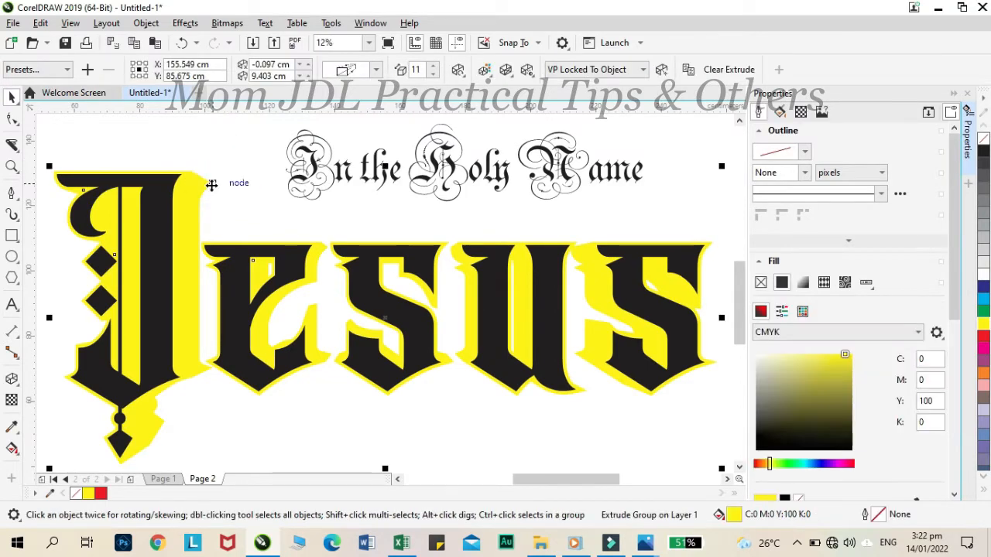
pyautogui.rightClick(214, 184)
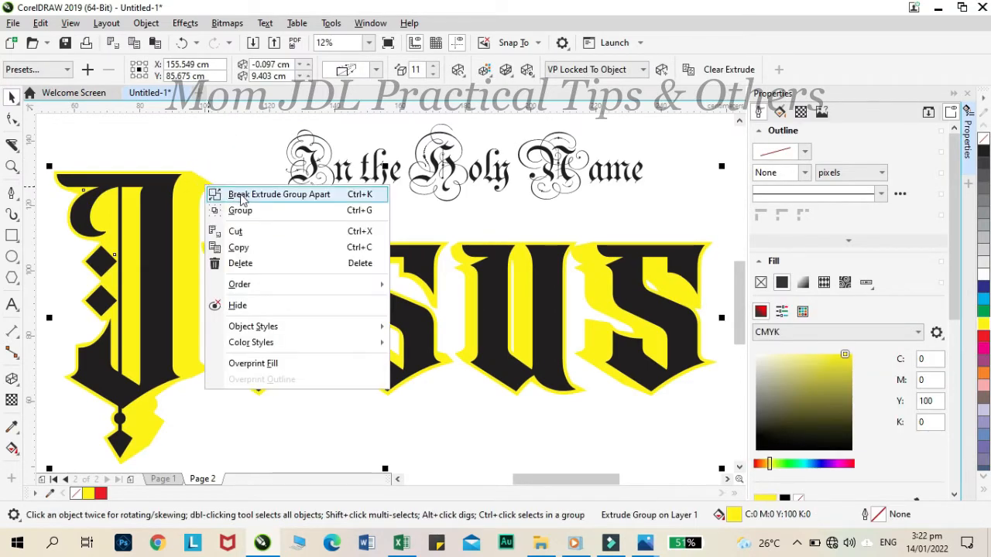
pyautogui.click(279, 193)
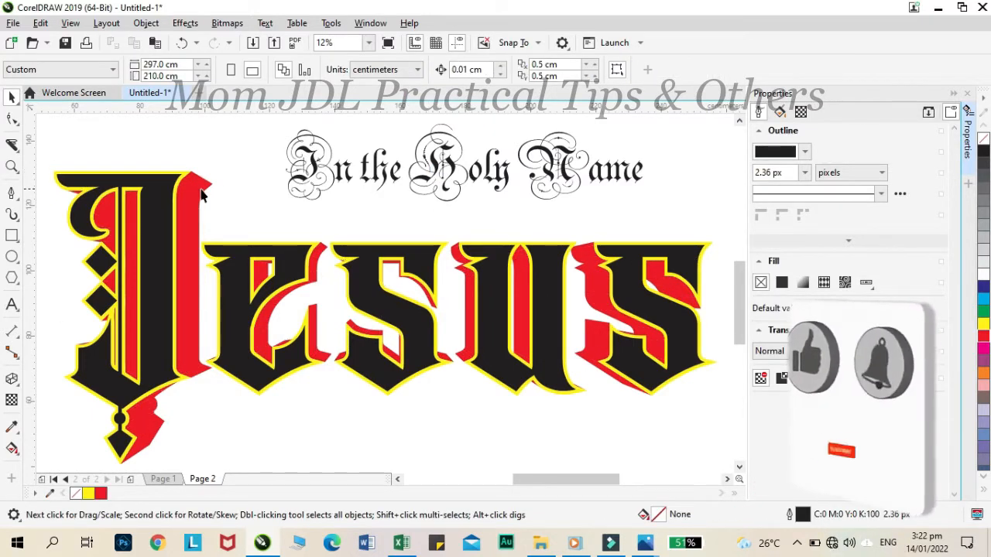
# Strip the red shadow and yellow outline so Jesus is plain black, with 'of Nazareth' in Parchment below.
pyautogui.click(201, 195)
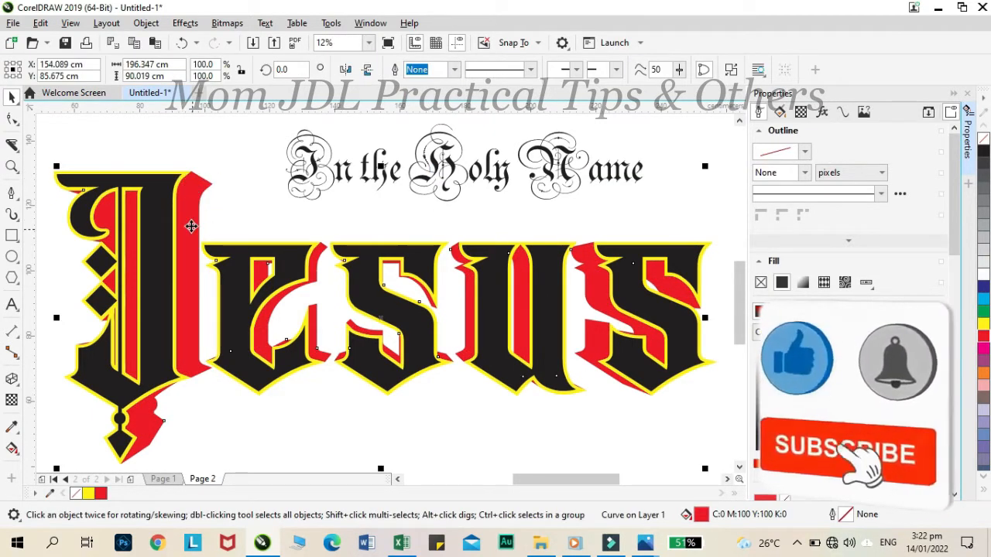
pyautogui.click(369, 44)
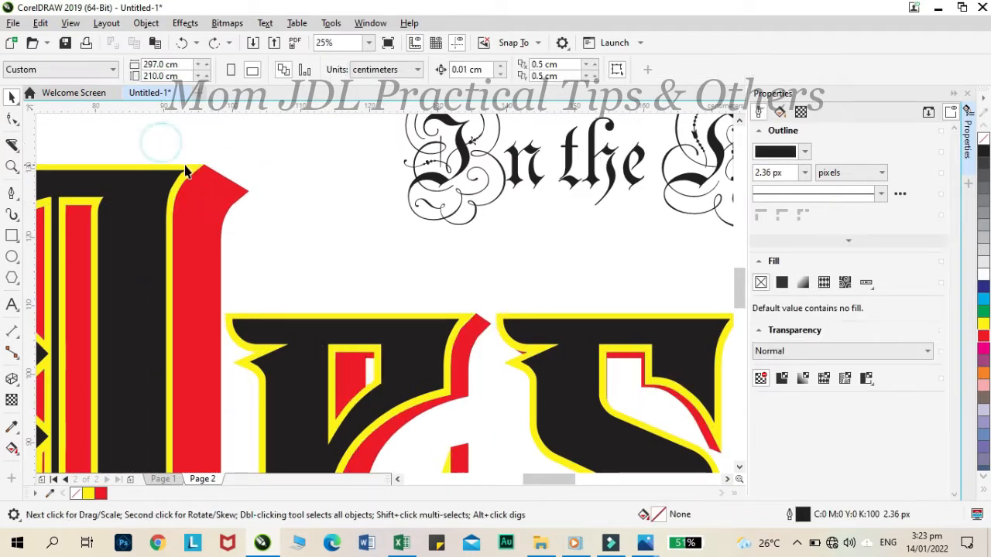
pyautogui.click(217, 193)
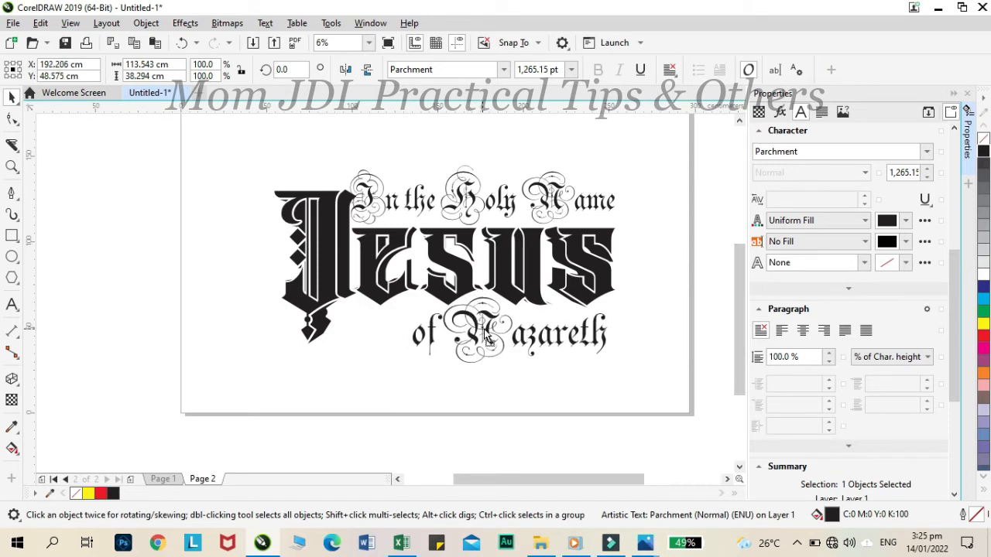
# Bring up the borders and ribbon clip-art folder to pick the corner ornament image.
pyautogui.click(511, 333)
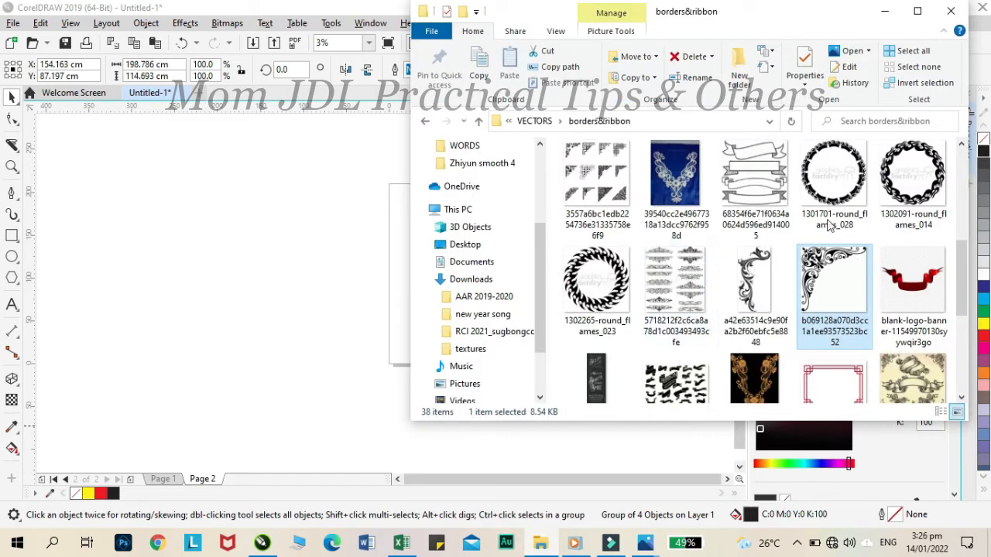
pyautogui.moveTo(839, 271)
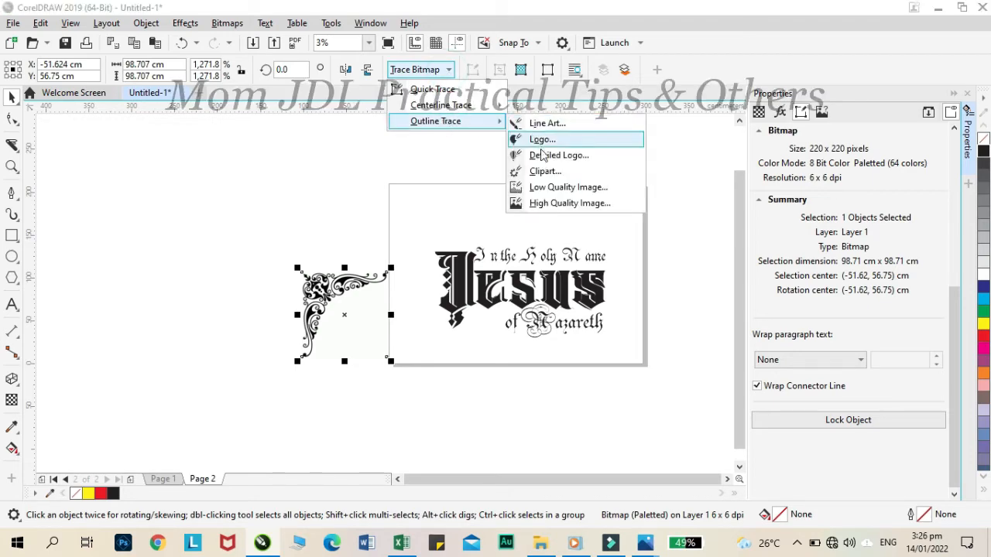
# Run an Outline Trace as Clipart on the corner ornament bitmap and accept it in PowerTRACE.
pyautogui.click(545, 171)
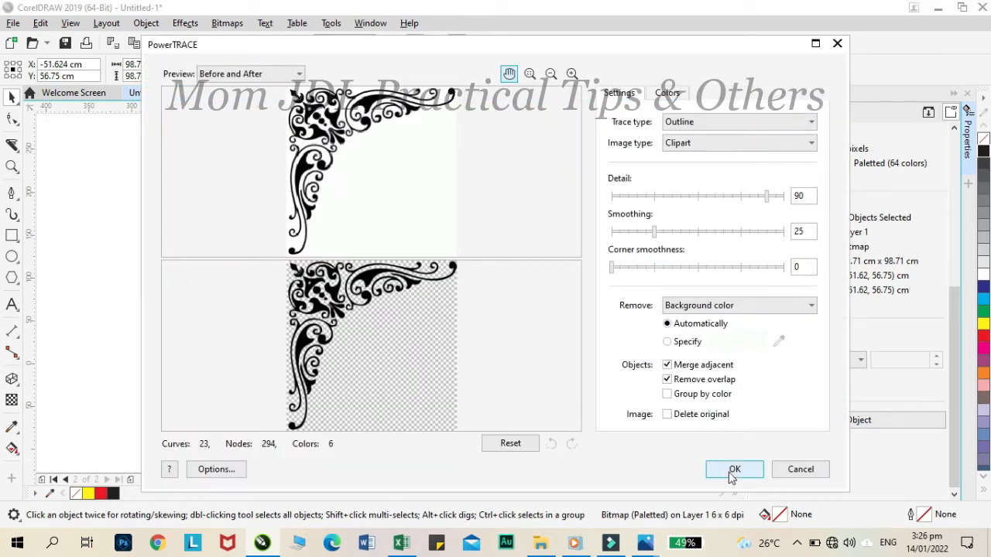
pyautogui.click(734, 469)
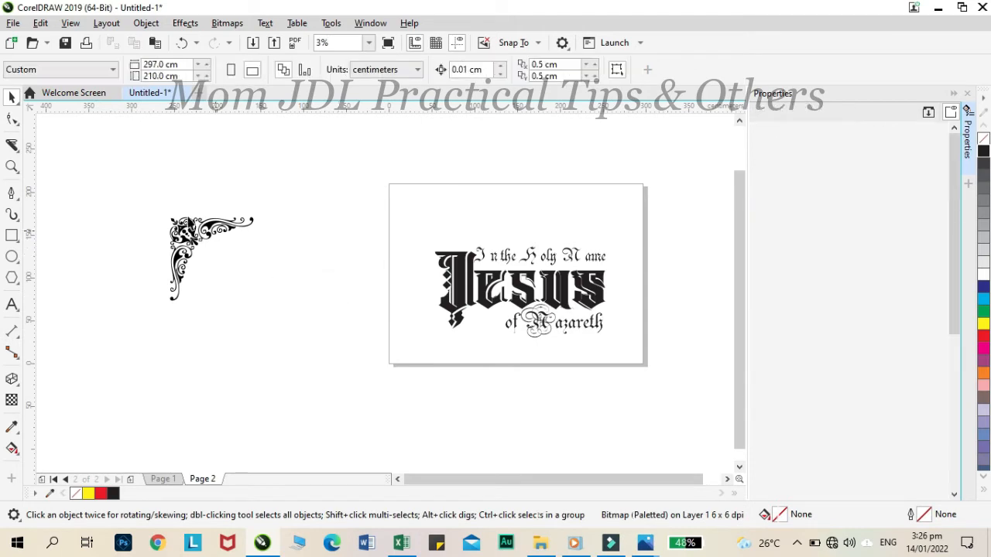
# Stretch the traced ornament across the top, mirror a copy below the title, and reopen the clip-art folder.
pyautogui.click(209, 255)
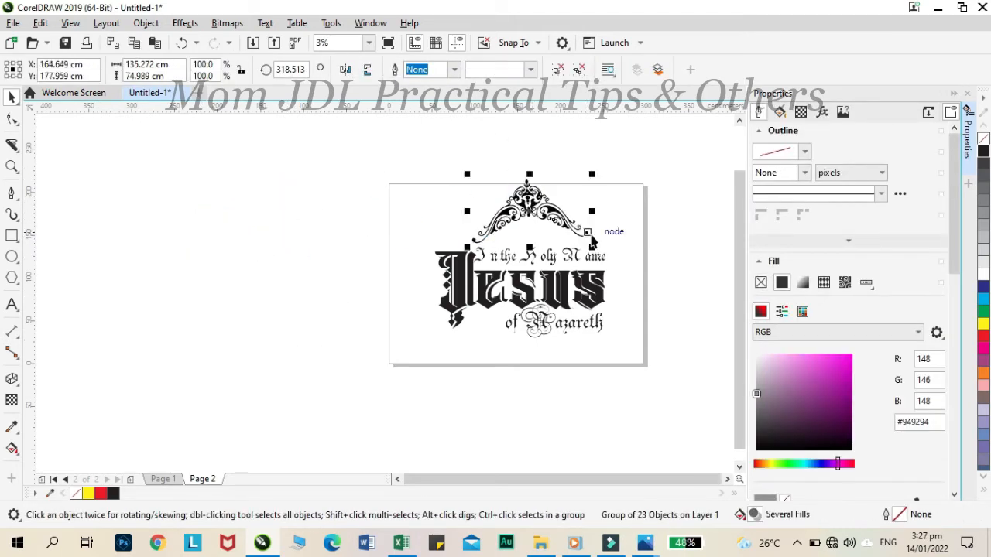
pyautogui.moveTo(592, 231); pyautogui.dragTo(539, 162)
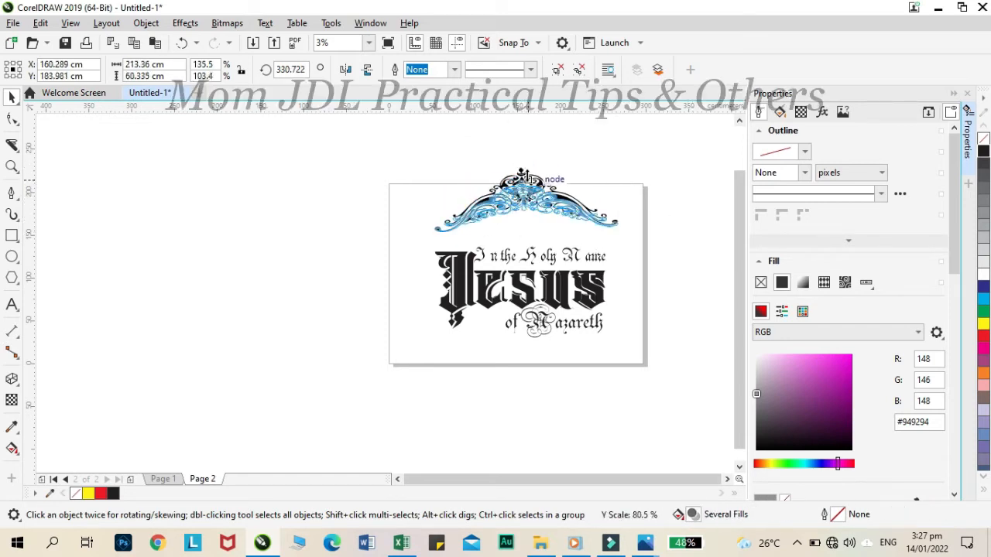
pyautogui.click(527, 214)
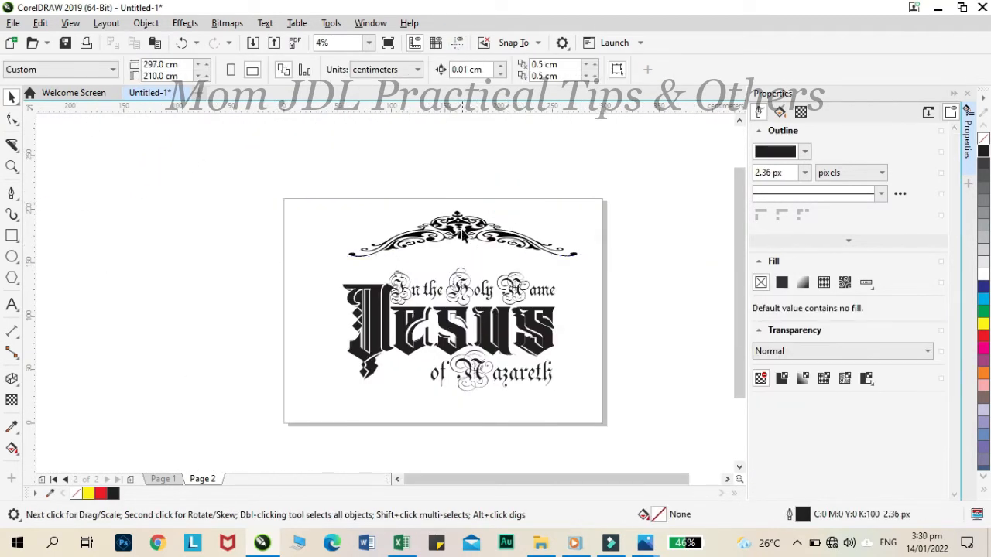
pyautogui.click(452, 317)
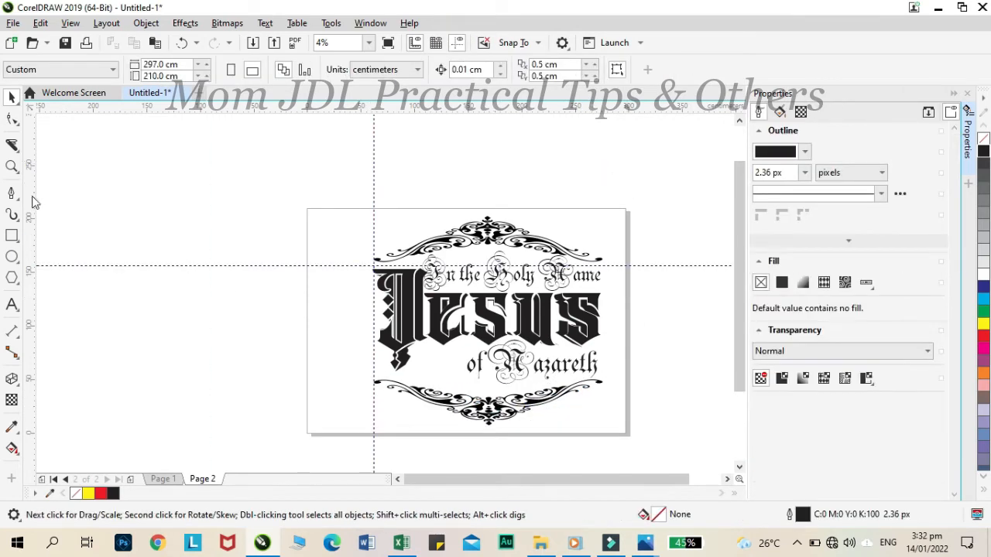
pyautogui.click(465, 310)
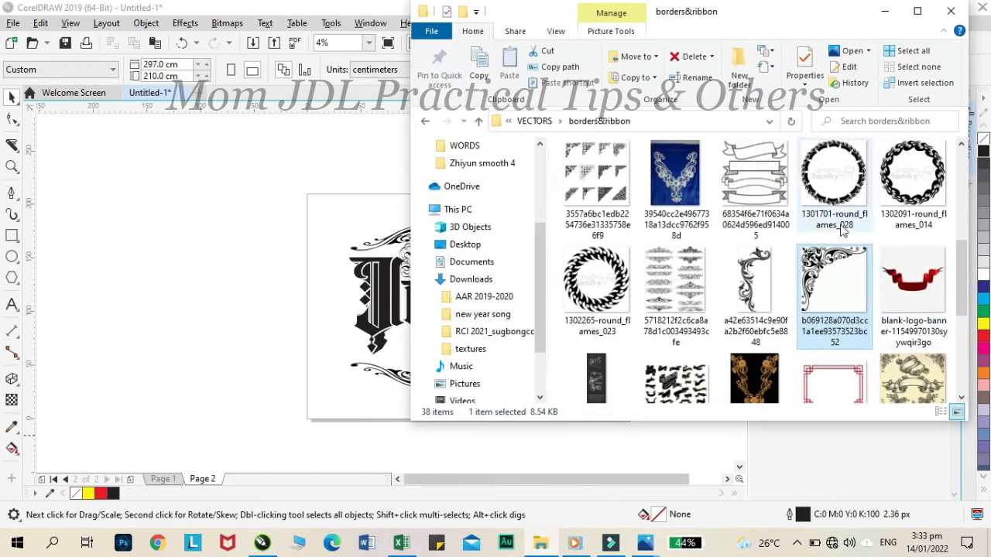
# Trace the imported fleur-de-lis image as Clipart and accept the black vector shapes.
pyautogui.scroll(-3)
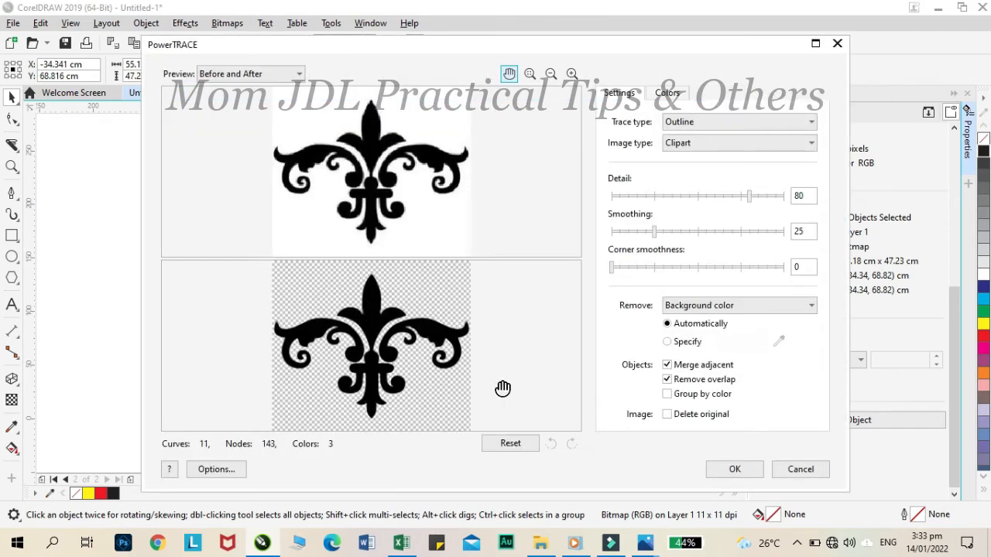
pyautogui.click(734, 470)
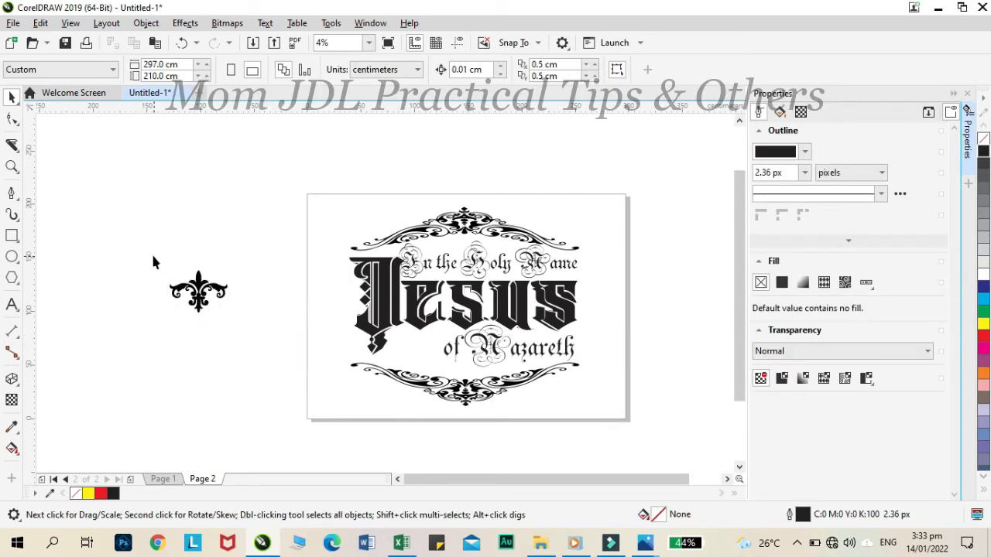
# Select the traced fleur-de-lis ornament to copy it with the other design objects.
pyautogui.click(411, 349)
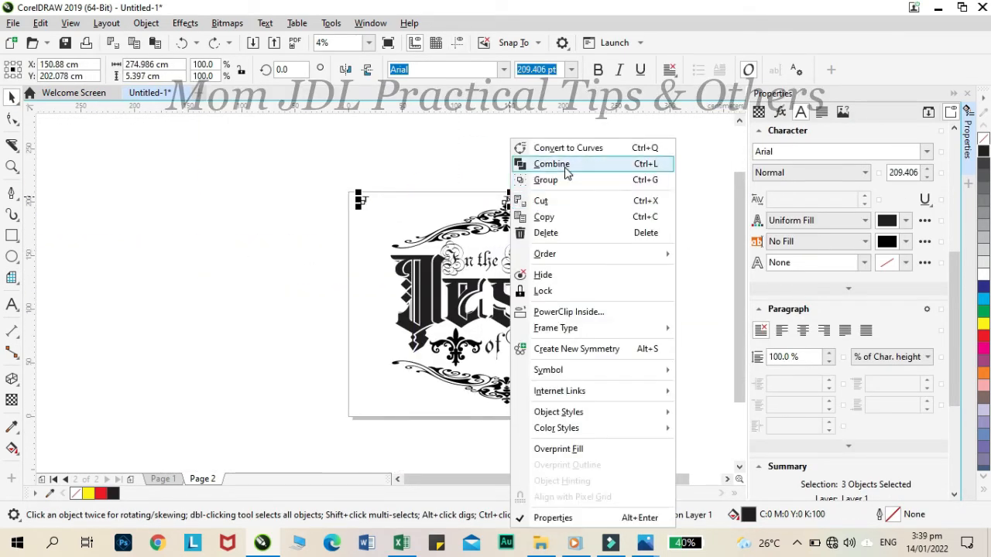
pyautogui.moveTo(550, 217)
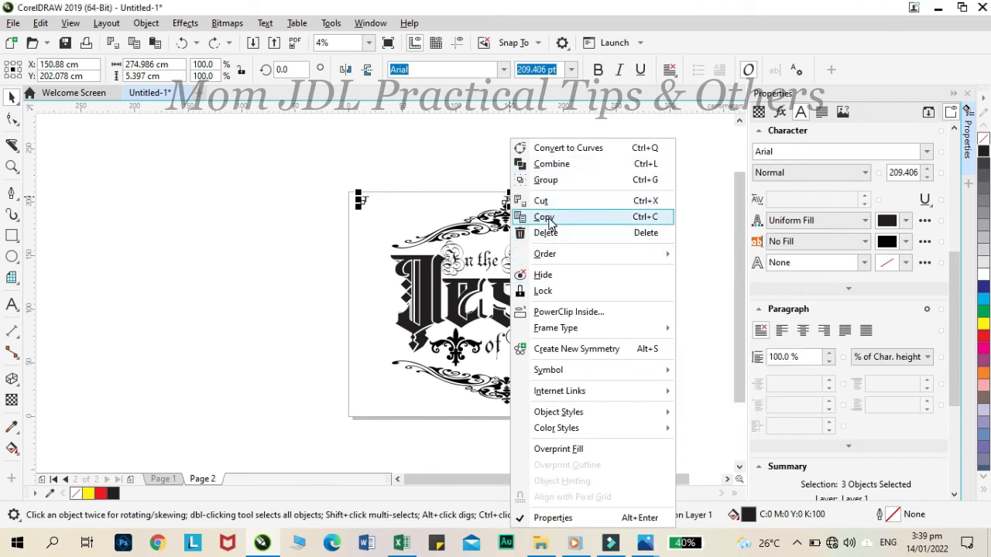